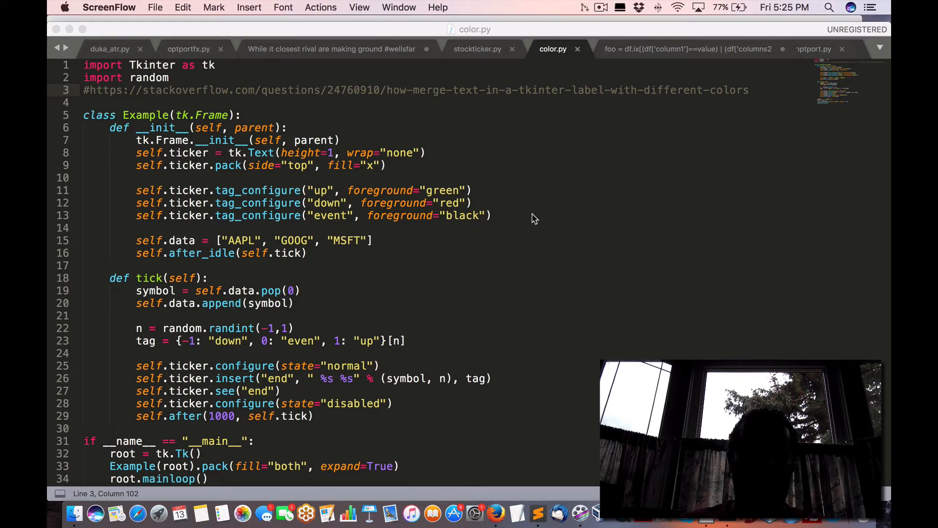
{"action": "mouse_move", "coordinate": [487, 201]}
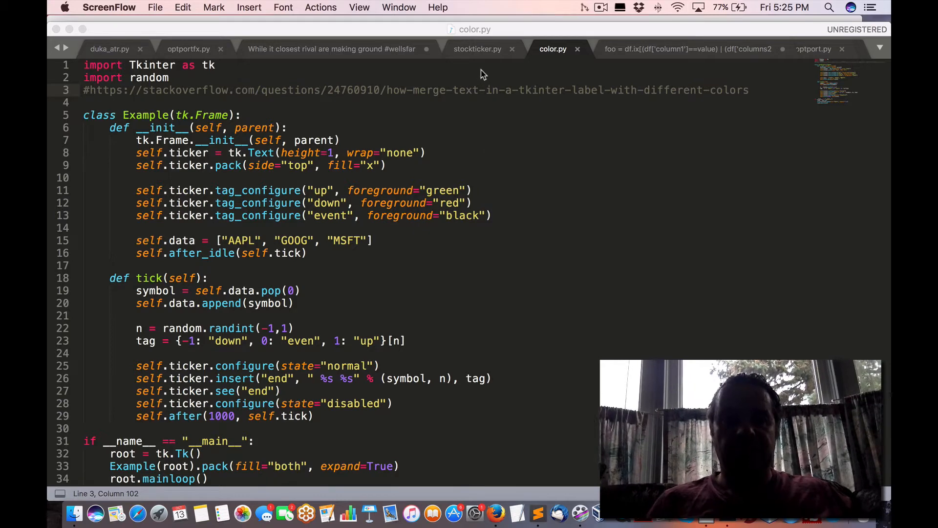
{"action": "mouse_move", "coordinate": [490, 58]}
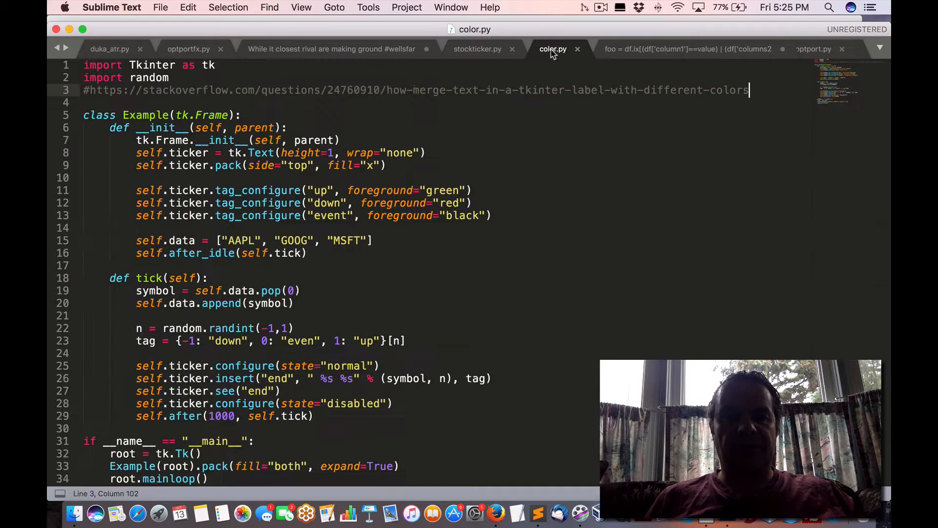
Compare the stockticker.py and color.py scripts, then enter 'python color.py' in iTerm2.
{"action": "left_click", "coordinate": [477, 49]}
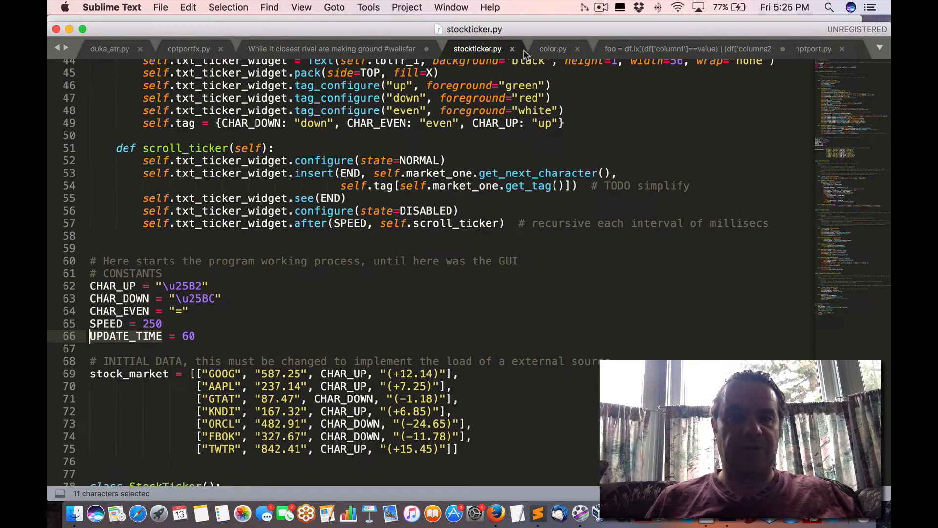
{"action": "left_click", "coordinate": [553, 49]}
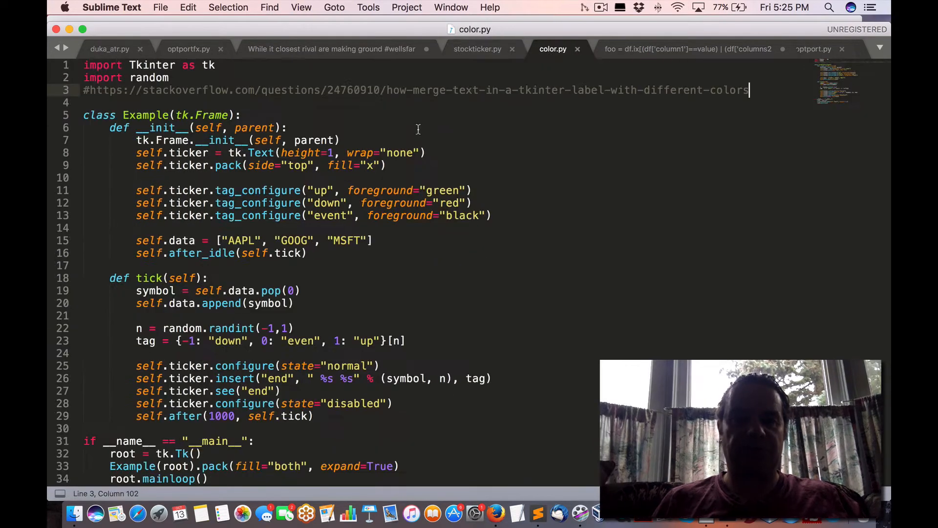
{"action": "double_click", "coordinate": [290, 90]}
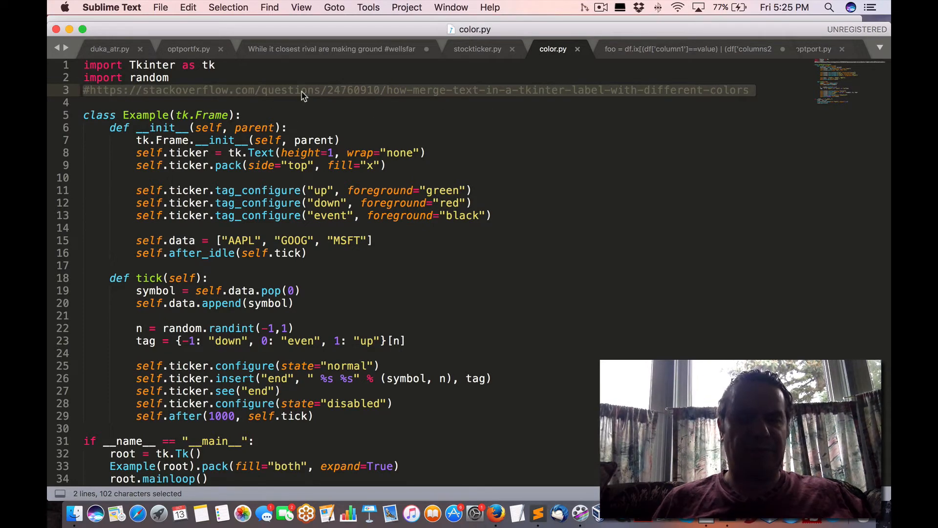
{"action": "mouse_move", "coordinate": [371, 97]}
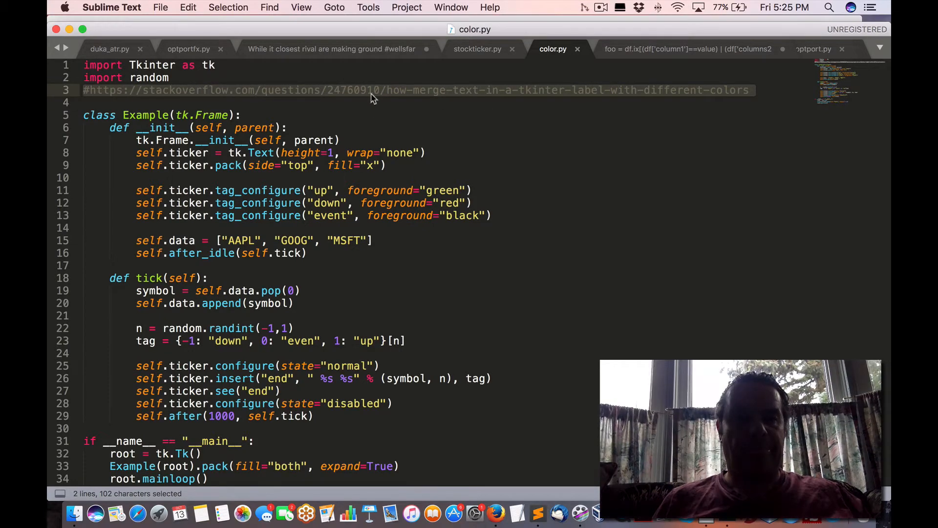
{"action": "mouse_move", "coordinate": [481, 49]}
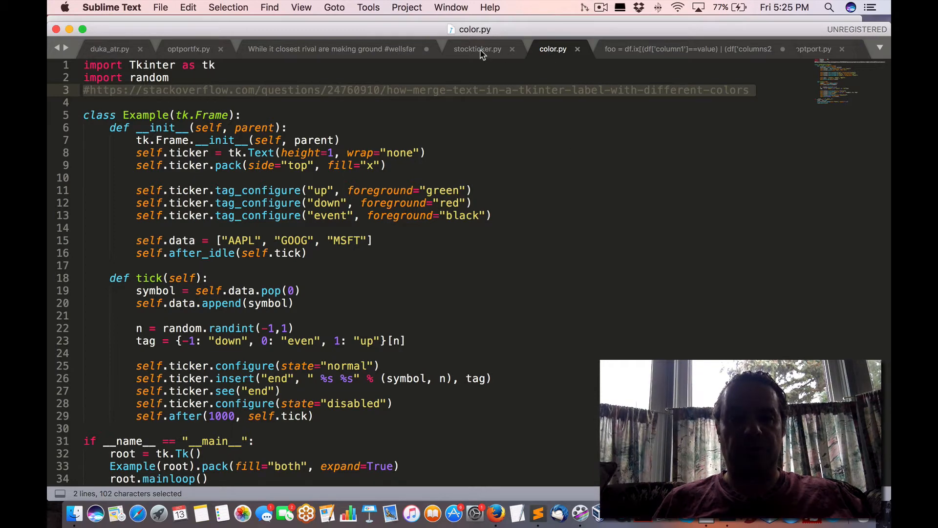
{"action": "left_click", "coordinate": [477, 49]}
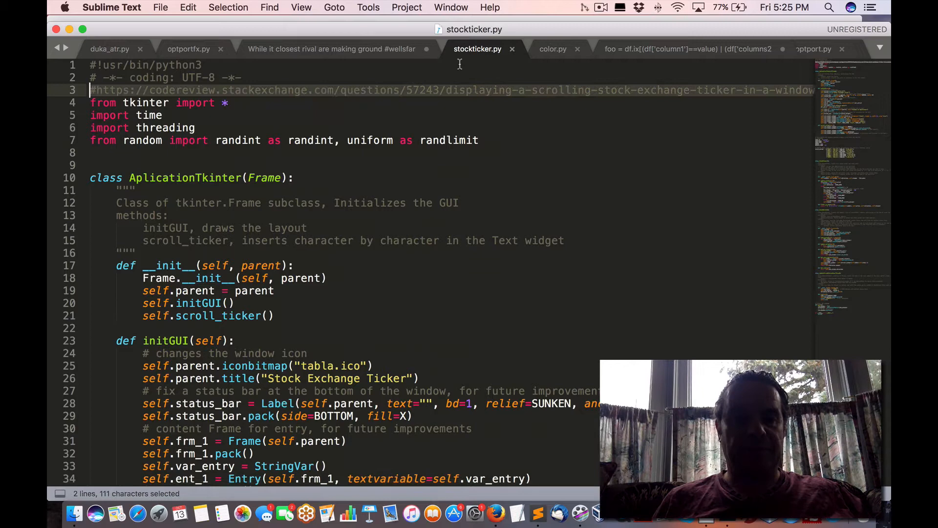
{"action": "left_click", "coordinate": [553, 49]}
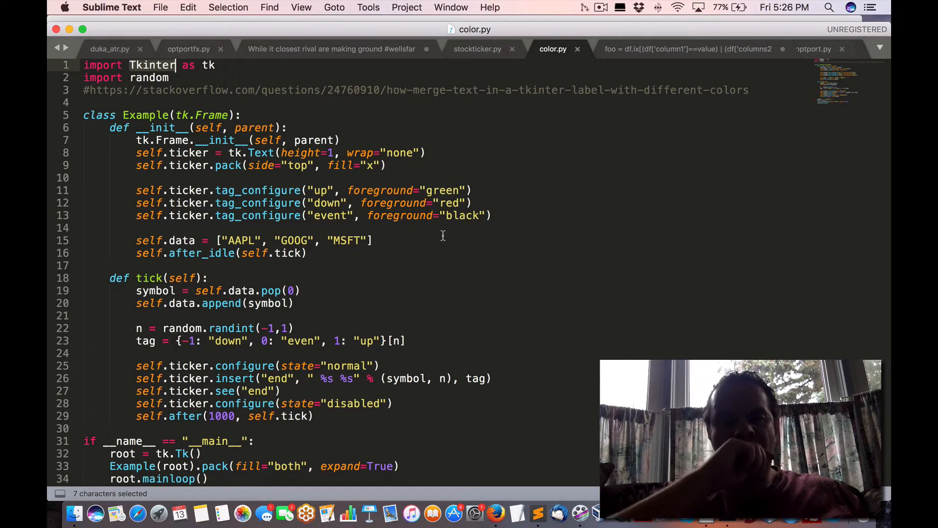
{"action": "mouse_move", "coordinate": [546, 310]}
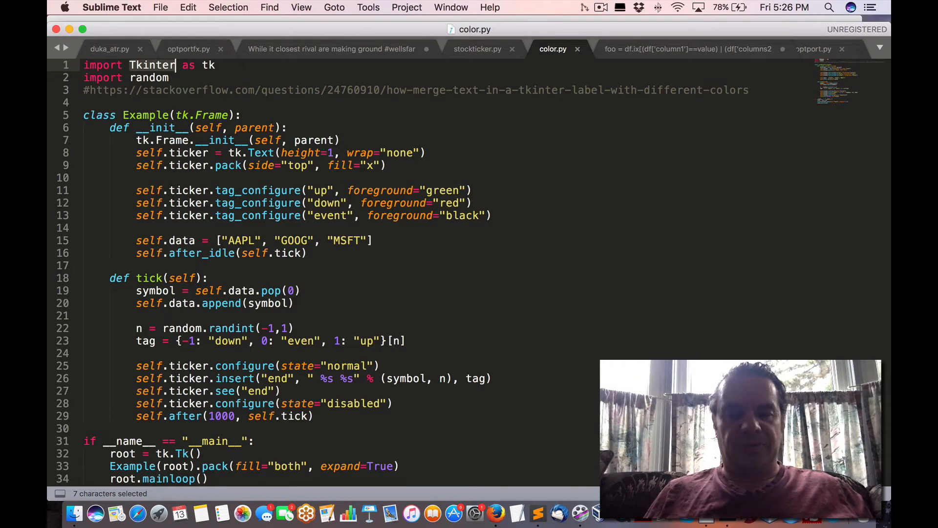
{"action": "mouse_move", "coordinate": [400, 246]}
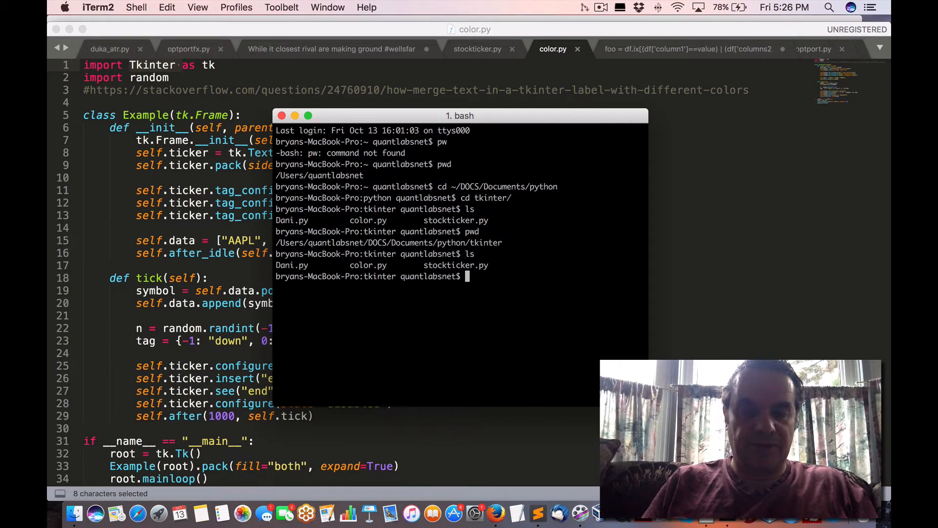
{"action": "type", "text": "python col"}
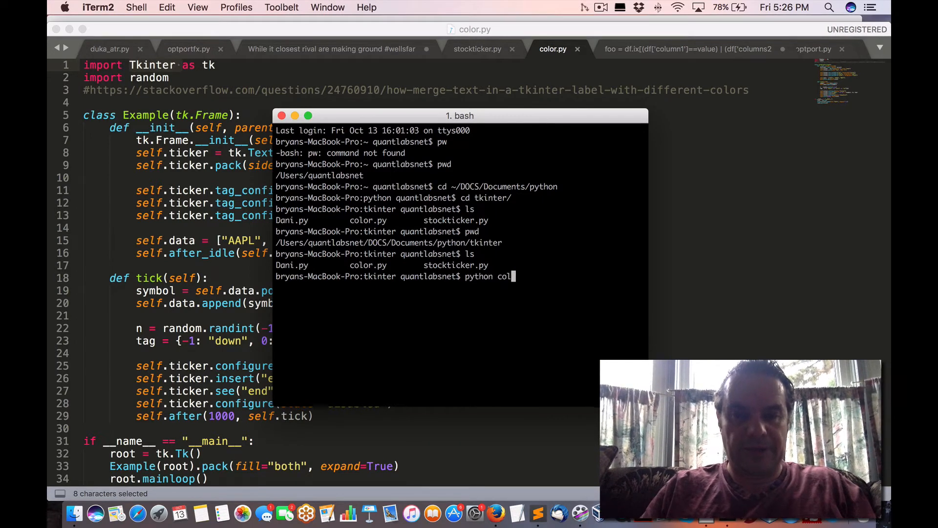
{"action": "type", "text": "or.py"}
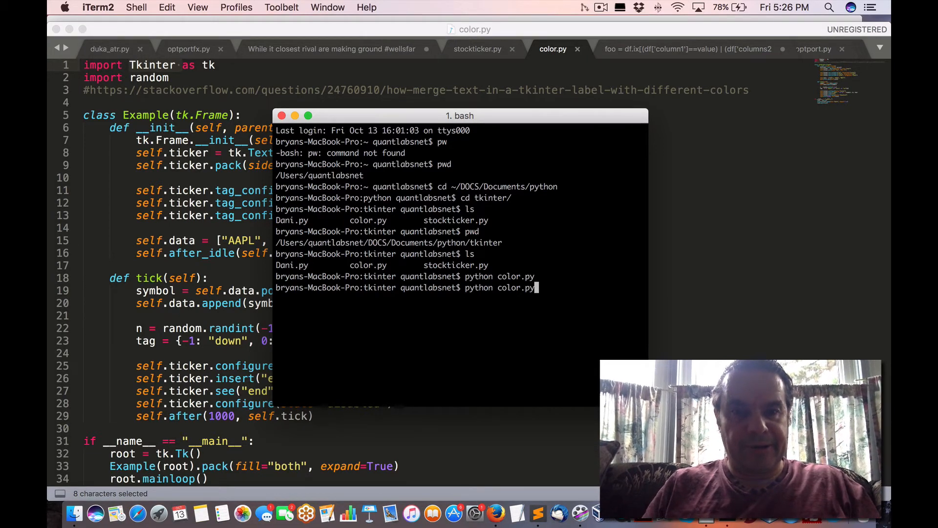
Begin the 'python stockticker.py' command by typing 'st' for tab-completion.
{"action": "type", "text": "stockticke"}
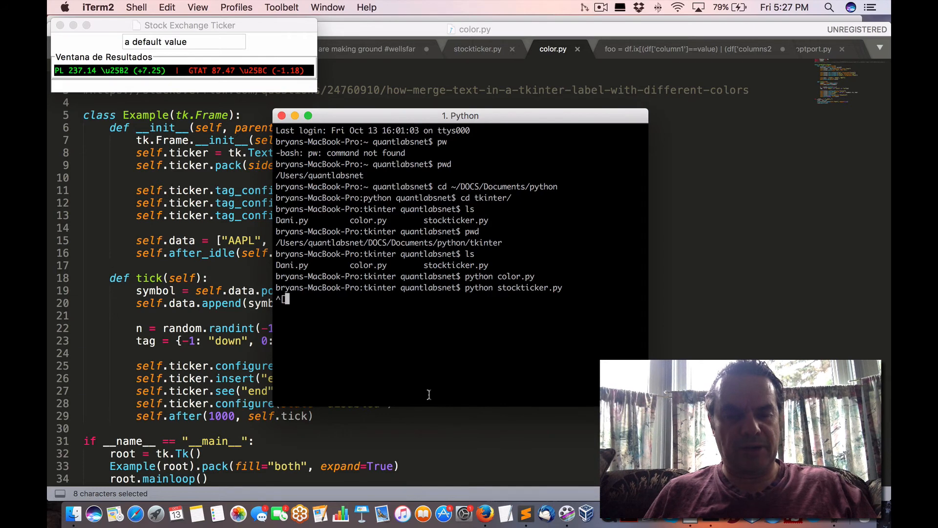
{"action": "mouse_move", "coordinate": [105, 214]}
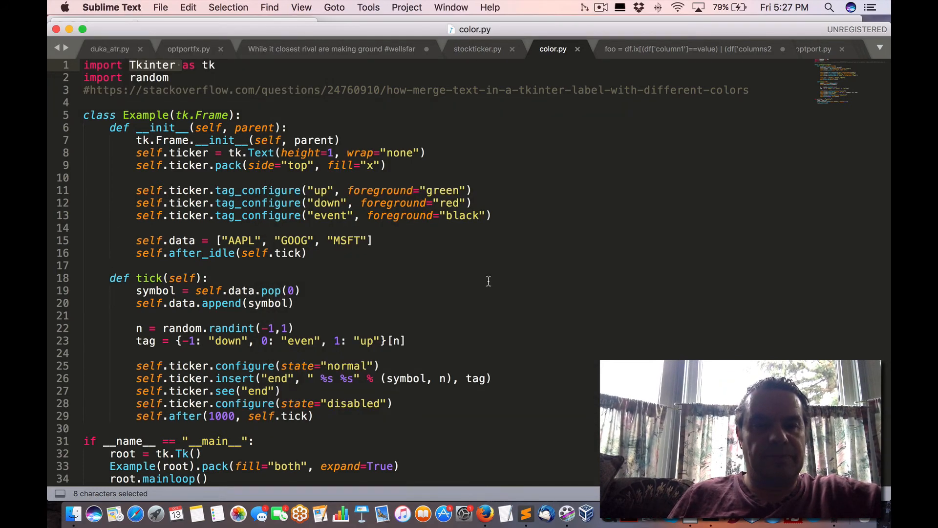
{"action": "left_click", "coordinate": [169, 77]}
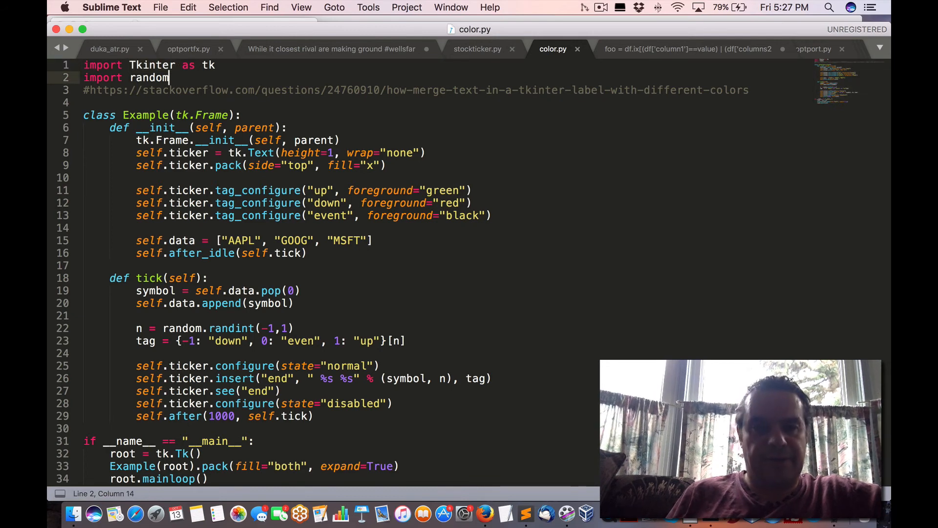
{"action": "left_click", "coordinate": [169, 253]}
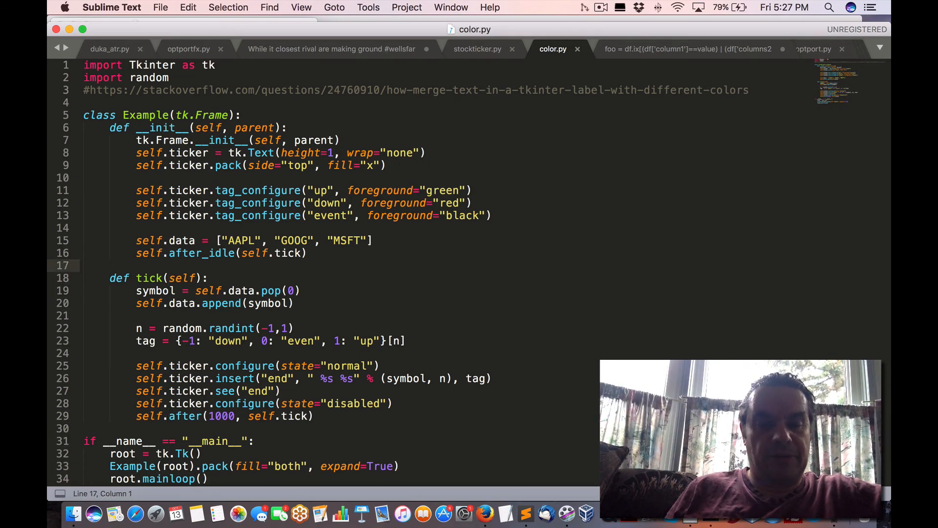
{"action": "left_click", "coordinate": [168, 153]}
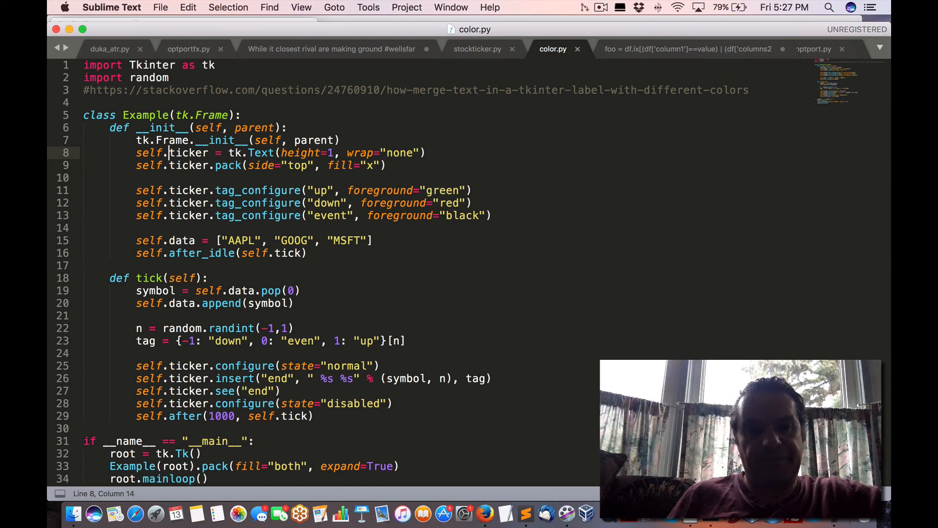